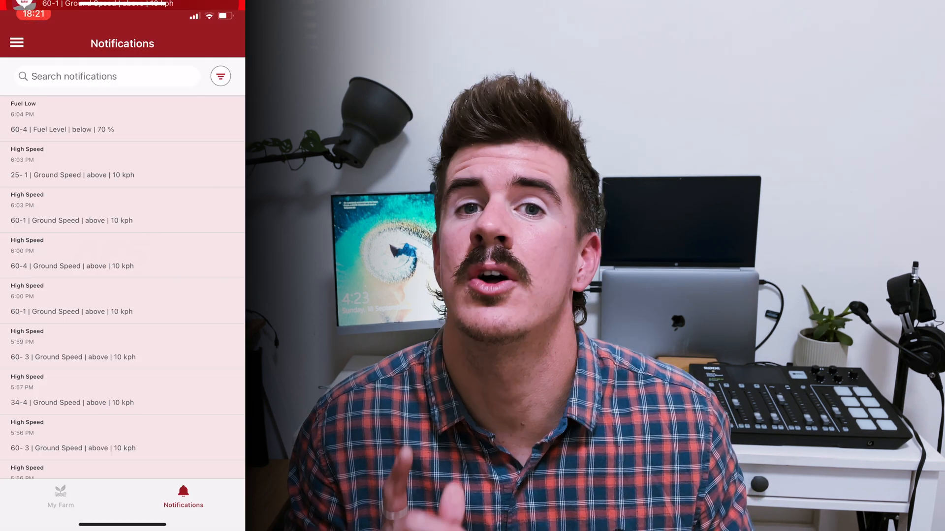
# Switch from the notifications list to the My Farm map of fields and machines.
pyautogui.click(60, 499)
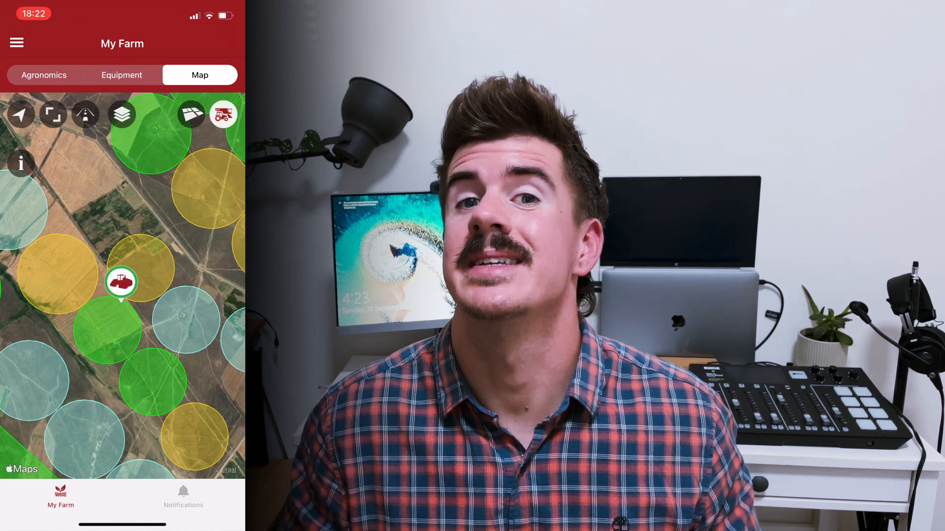
pyautogui.click(122, 283)
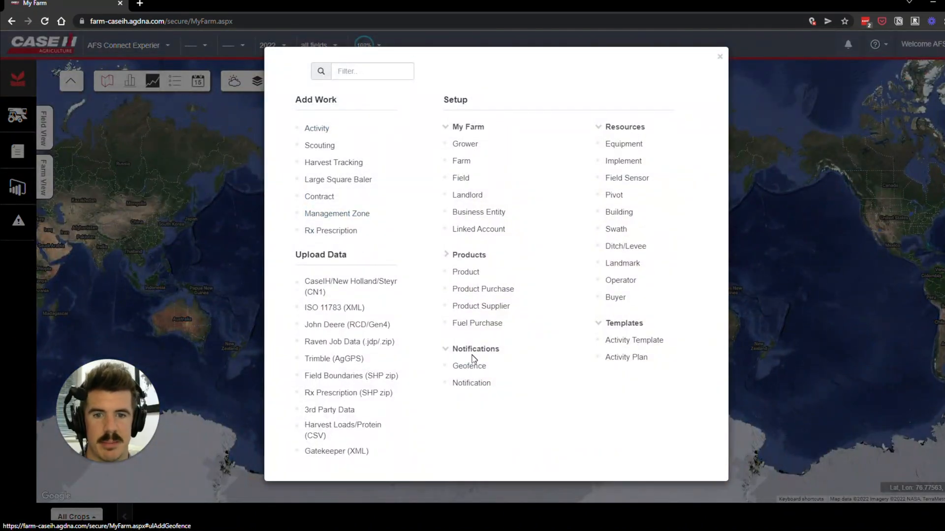
pyautogui.moveTo(471, 383)
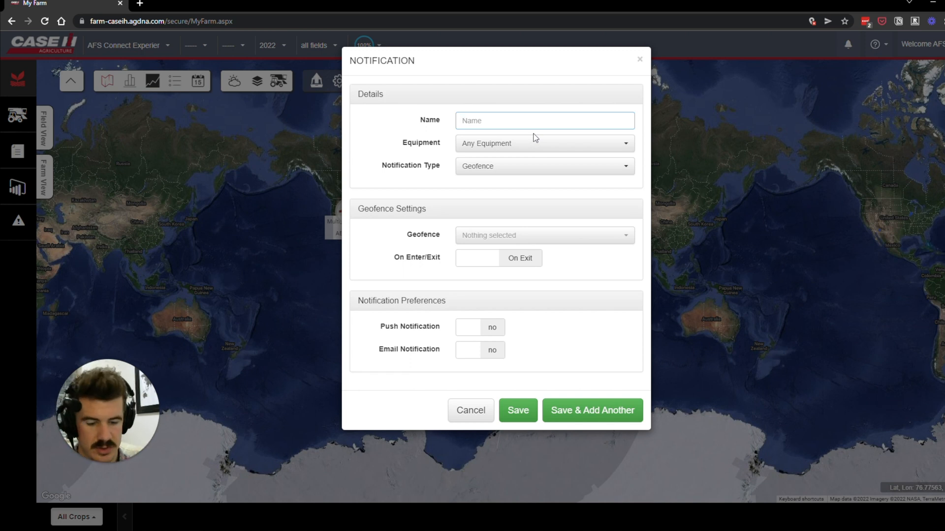
# Name the notification 'Fuel Level Low' and select all 15 machines as its equipment.
pyautogui.write('Field')
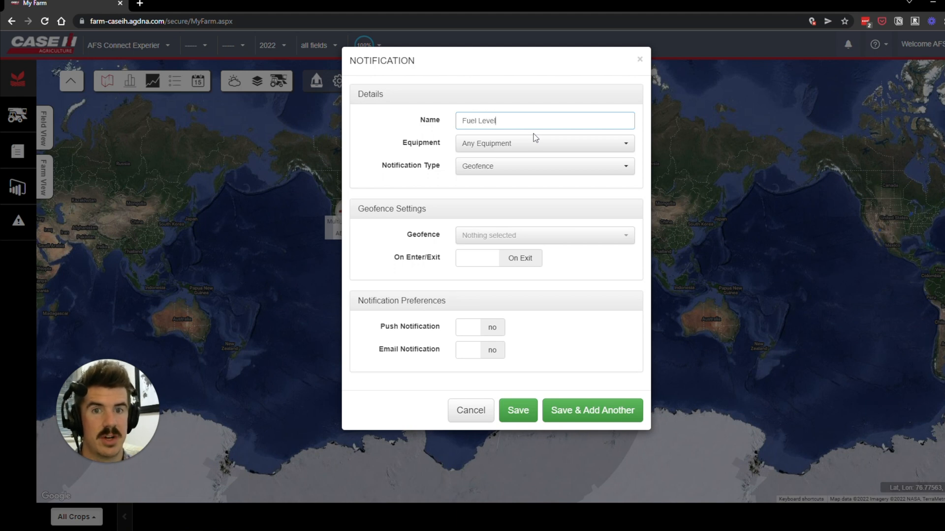
pyautogui.click(542, 143)
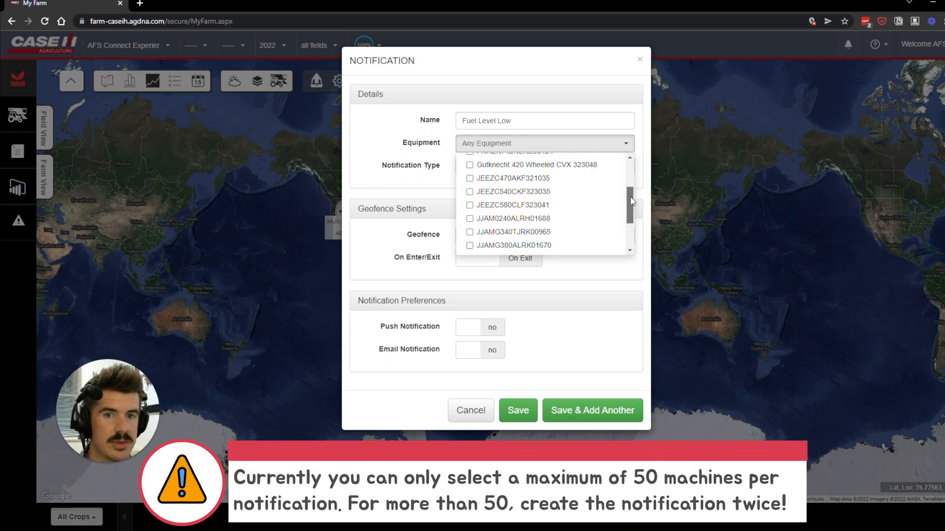
pyautogui.click(469, 182)
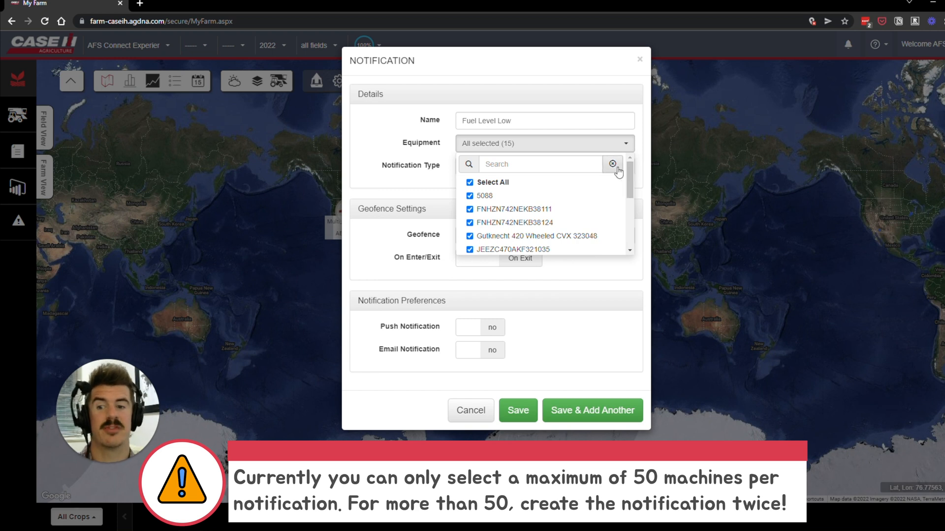
# Change the notification type from Geofence to Machine Parameters, after briefly trying Curfew.
pyautogui.click(543, 165)
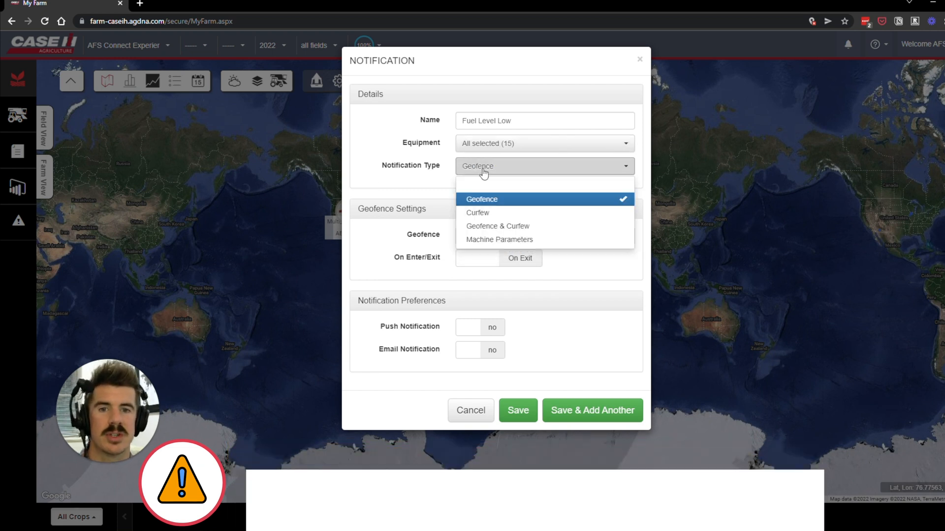
pyautogui.moveTo(502, 213)
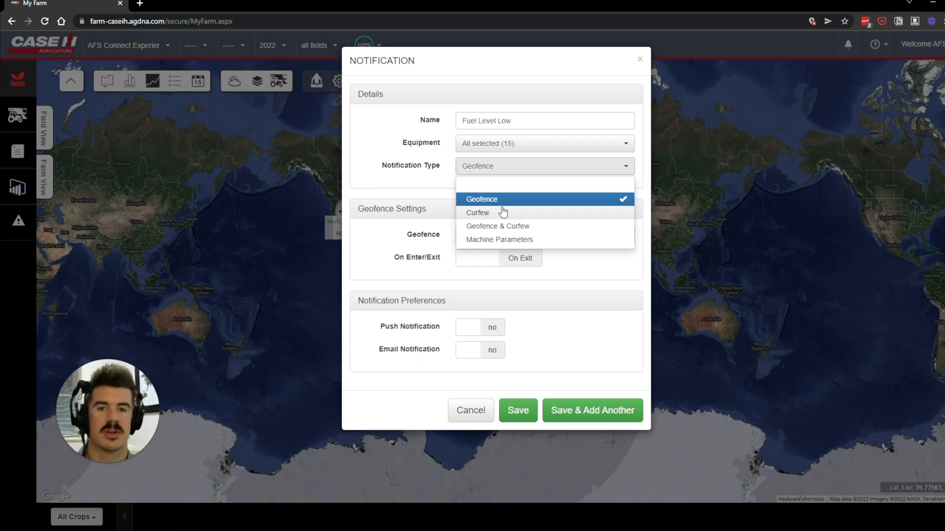
pyautogui.moveTo(481, 215)
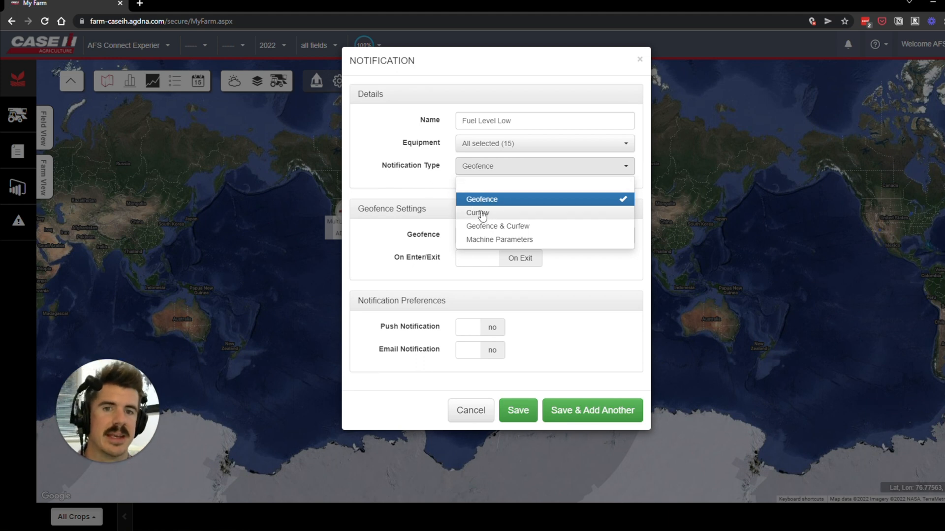
pyautogui.click(476, 212)
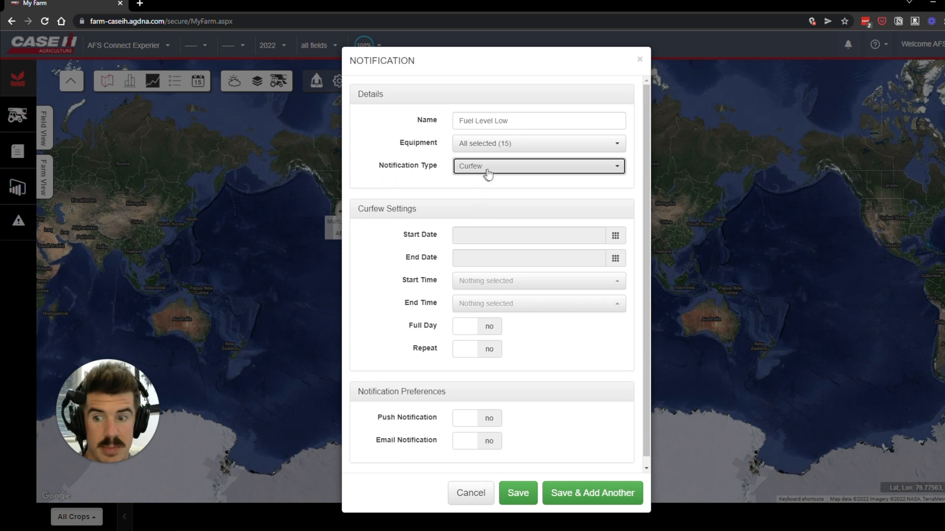
pyautogui.click(537, 166)
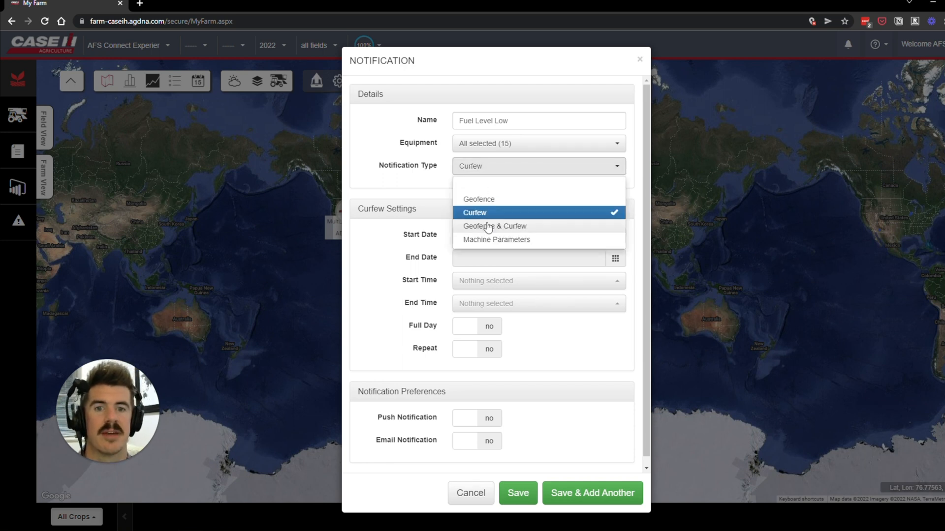
pyautogui.moveTo(496, 241)
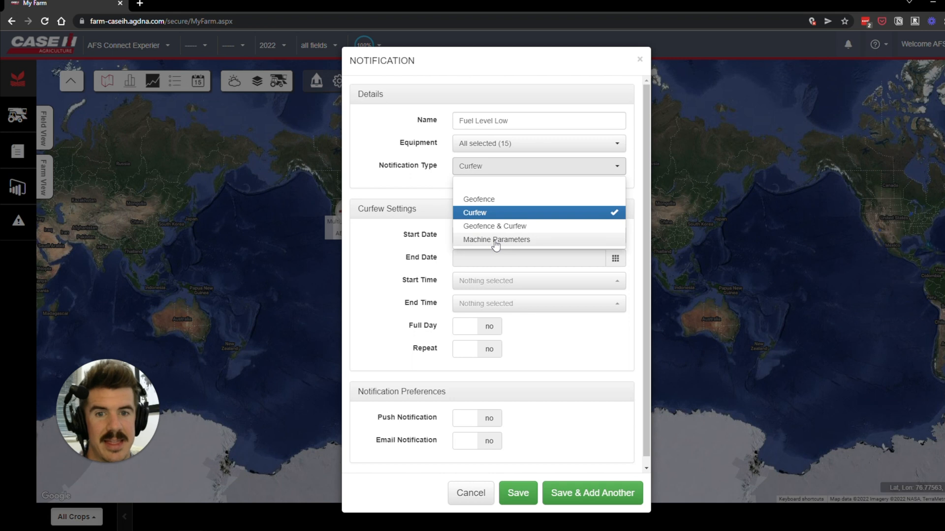
pyautogui.click(495, 240)
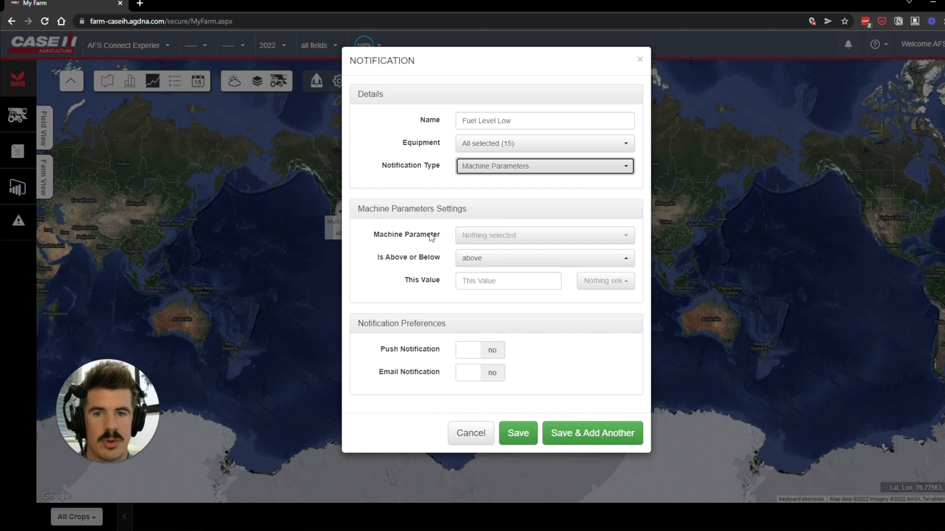
# Set the machine parameter to Fuel Level triggering when below 10 %.
pyautogui.click(542, 235)
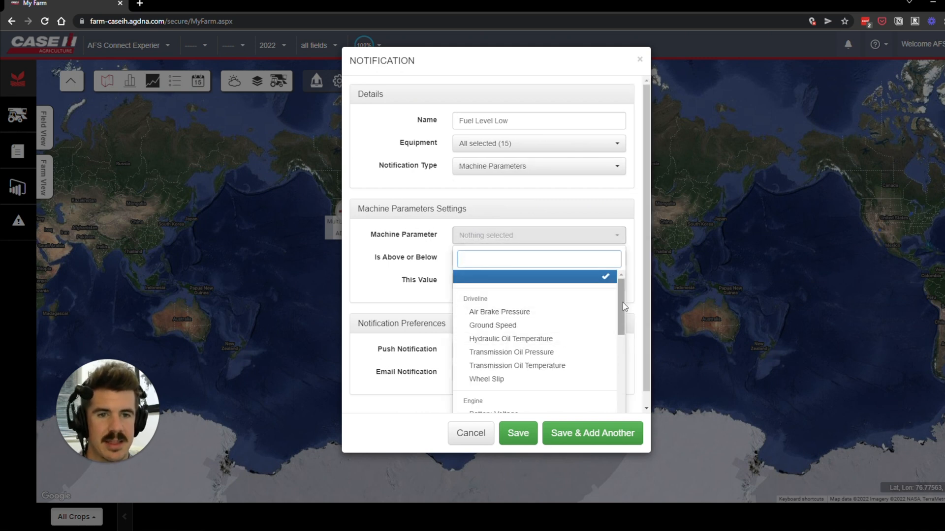
pyautogui.scroll(-3)
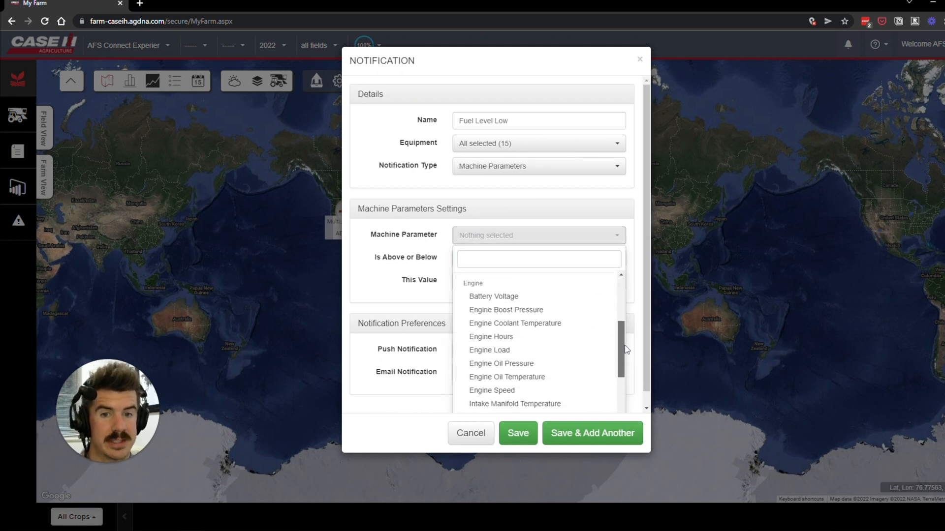
pyautogui.scroll(-3)
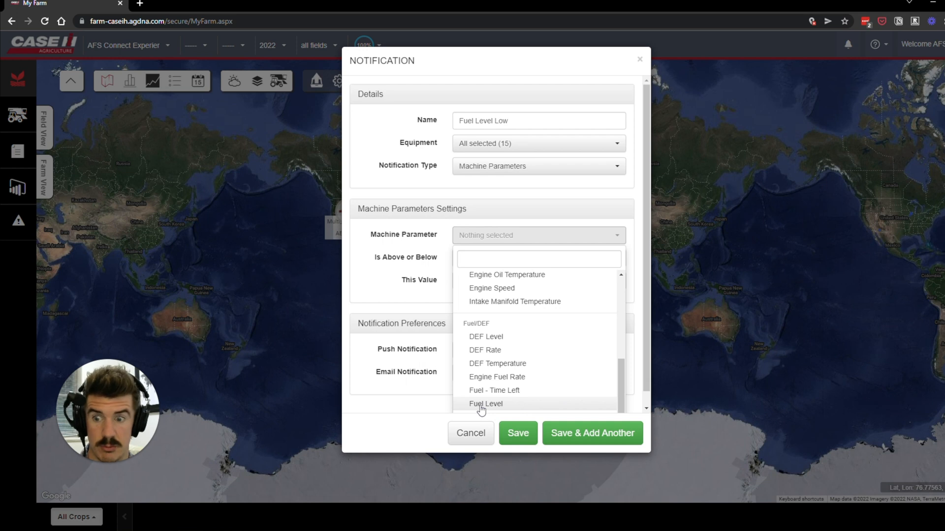
pyautogui.click(485, 403)
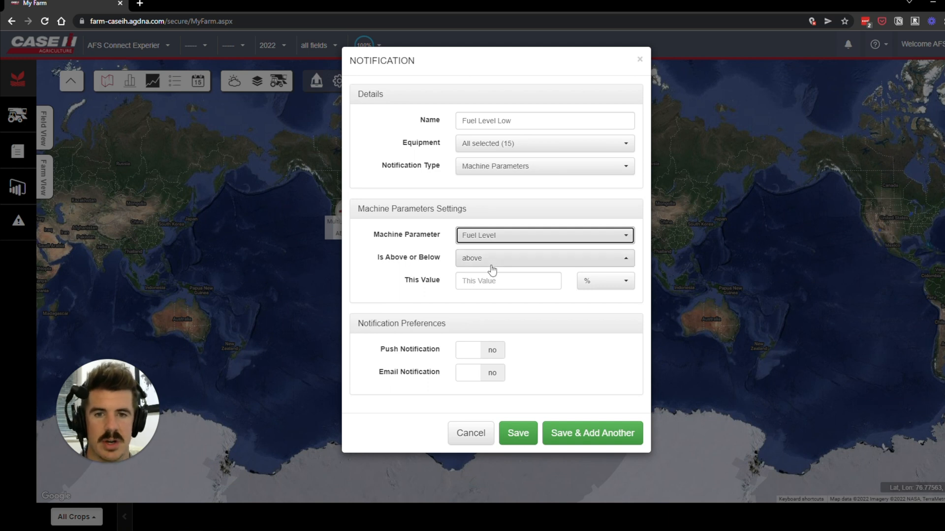
pyautogui.click(543, 258)
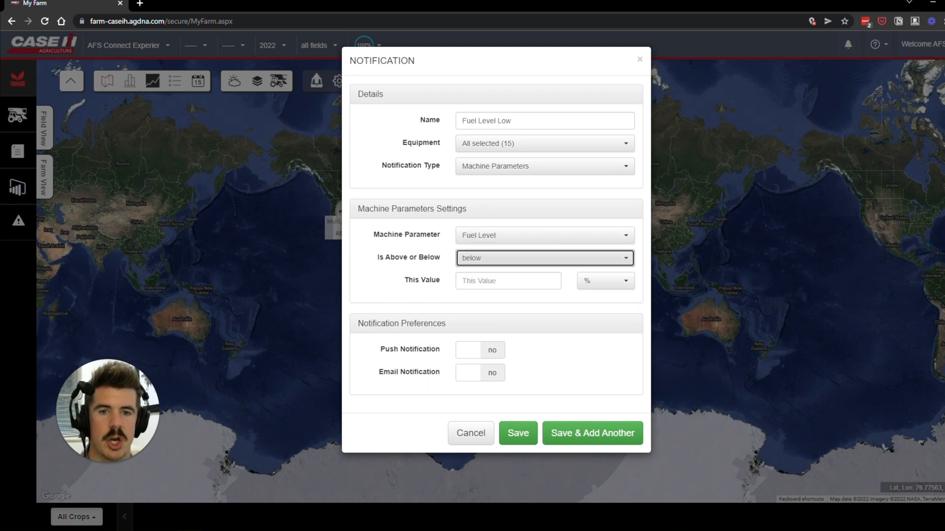
pyautogui.write('1')
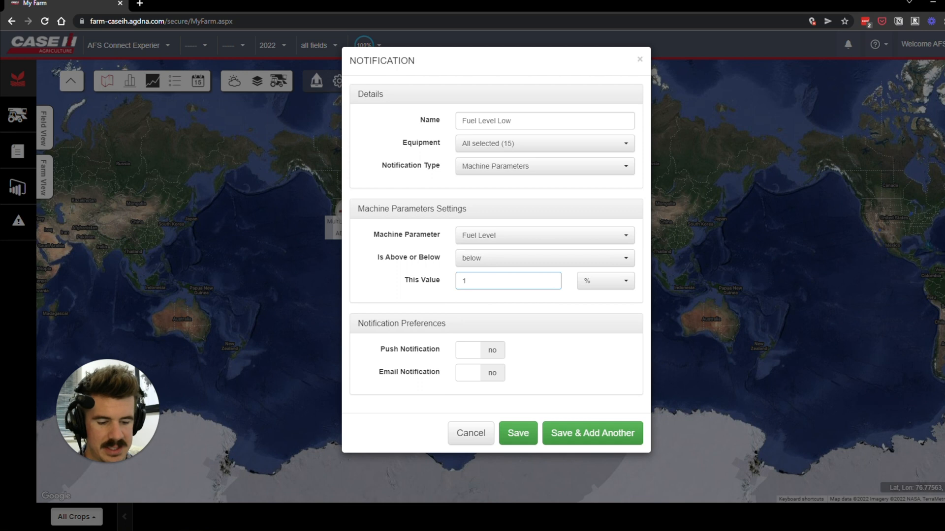
pyautogui.write('10')
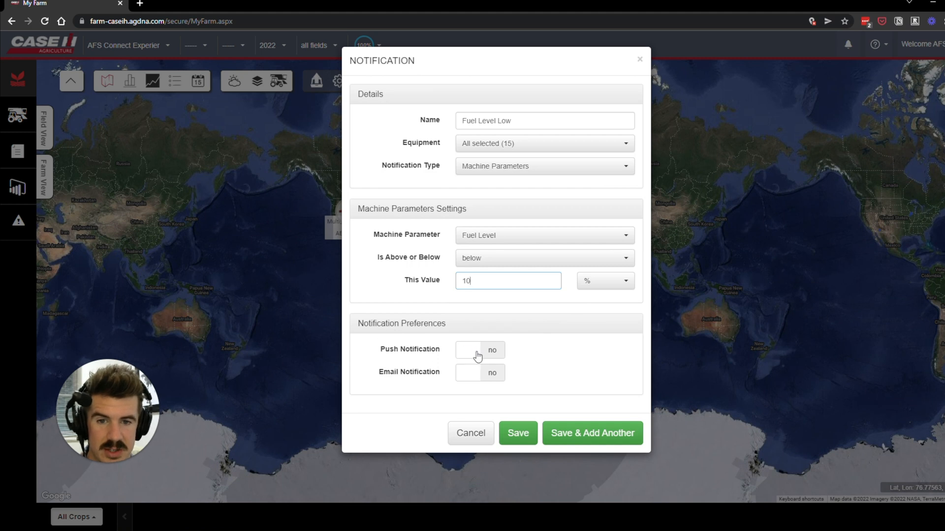
# Turn on push and email notifications for the alert.
pyautogui.click(478, 351)
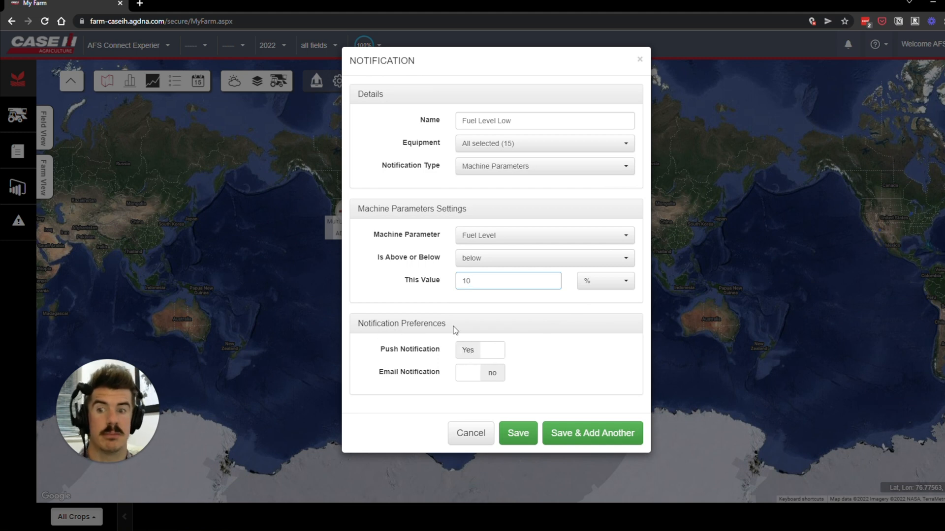
pyautogui.click(479, 372)
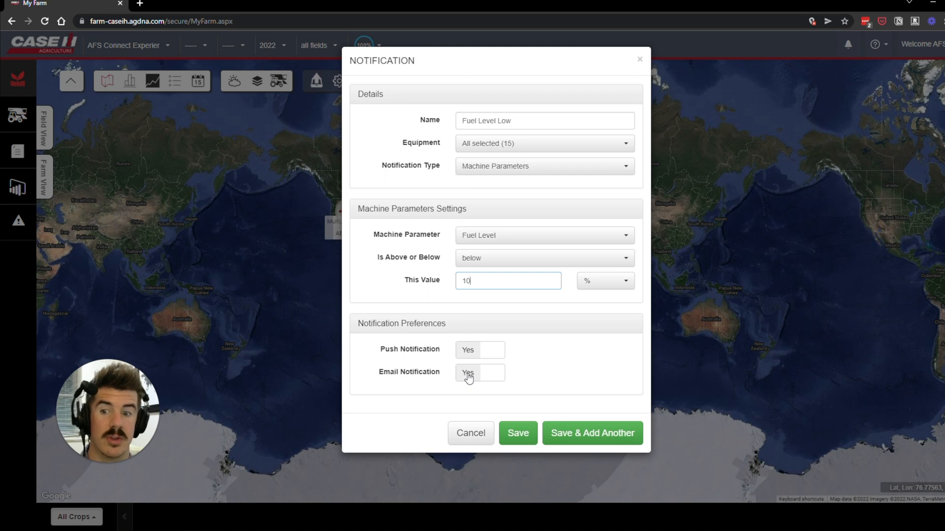
pyautogui.click(480, 372)
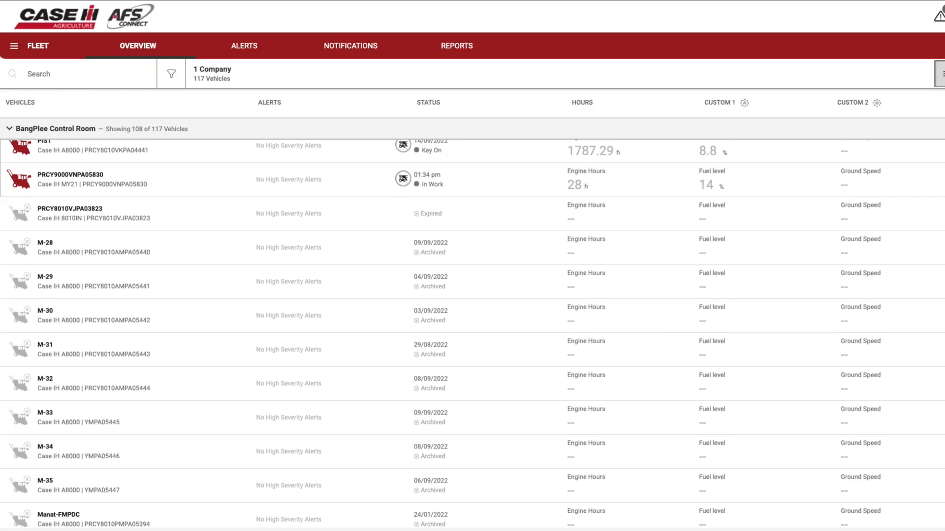
# Scroll through the fleet overview list of vehicles with hours and fuel levels.
pyautogui.scroll(3)
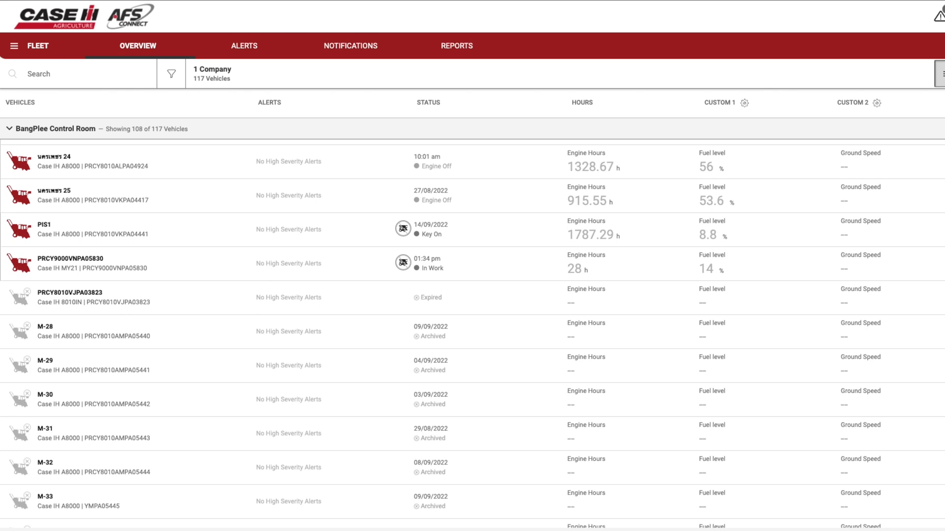
pyautogui.scroll(-3)
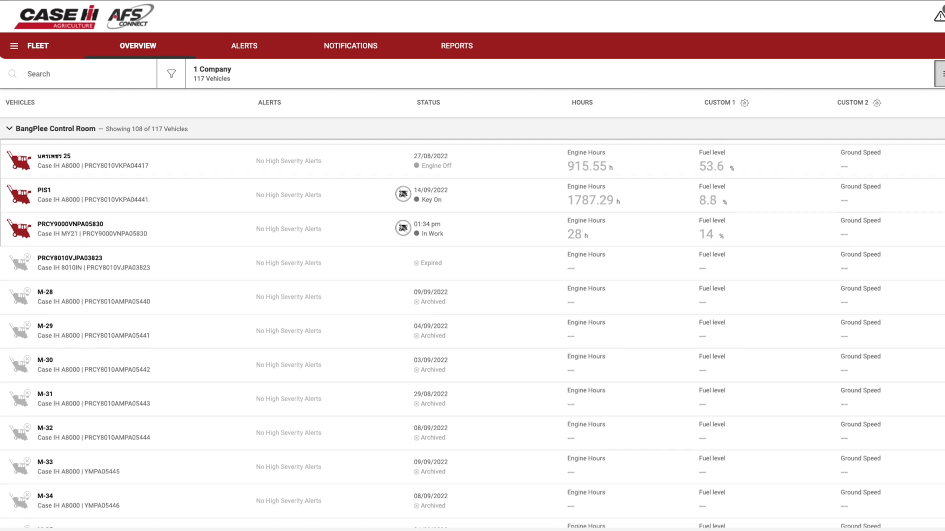
pyautogui.scroll(-3)
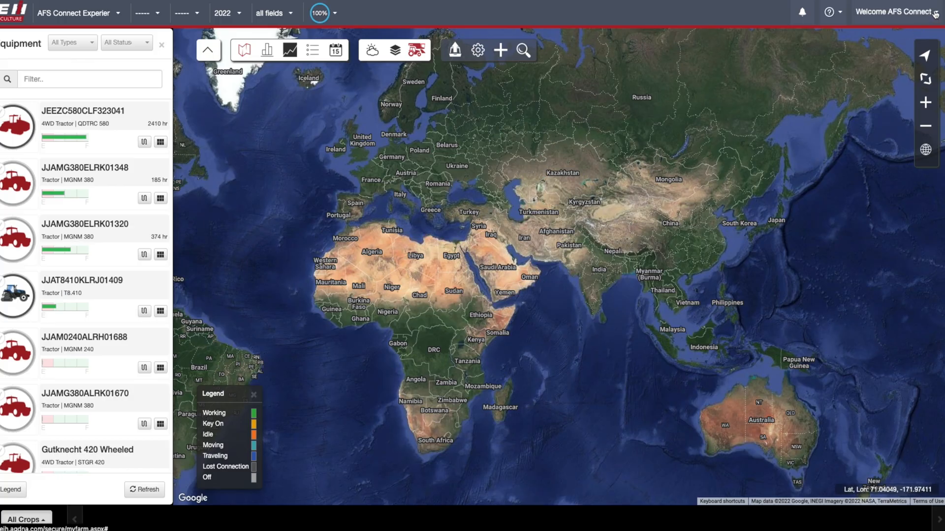
pyautogui.moveTo(877, 59)
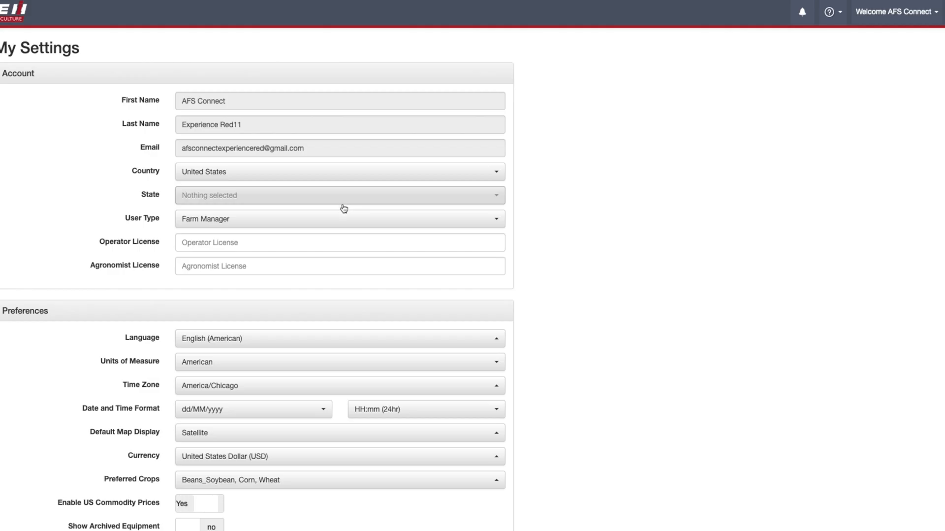
# Set Show Archived Equipment to no in the My Settings preferences.
pyautogui.scroll(-3)
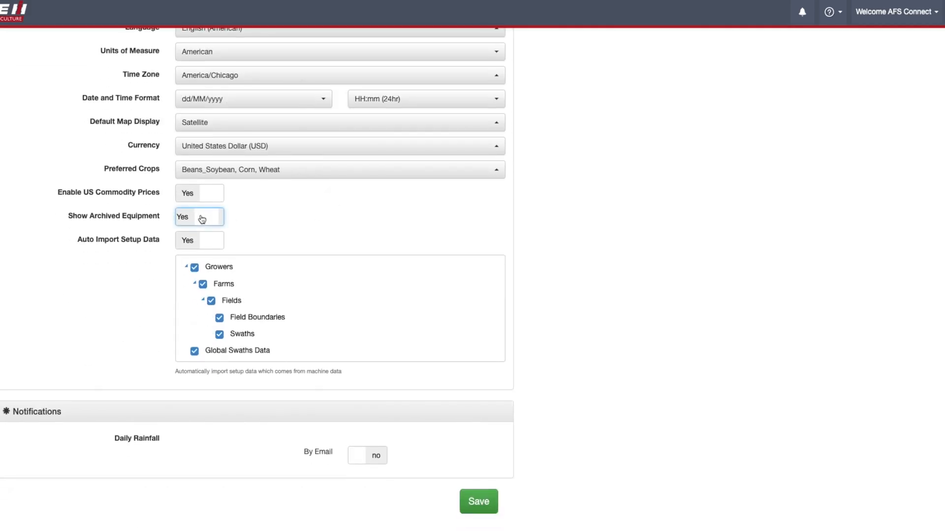
pyautogui.click(199, 217)
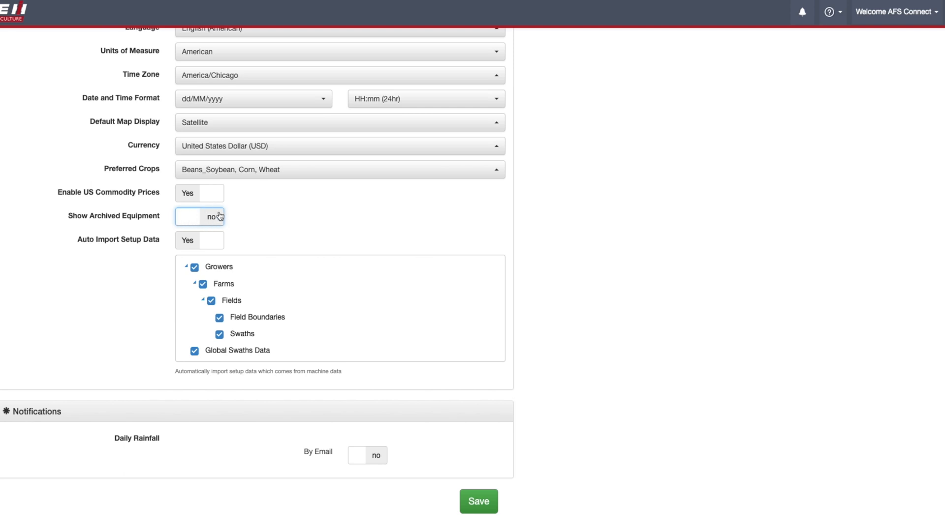